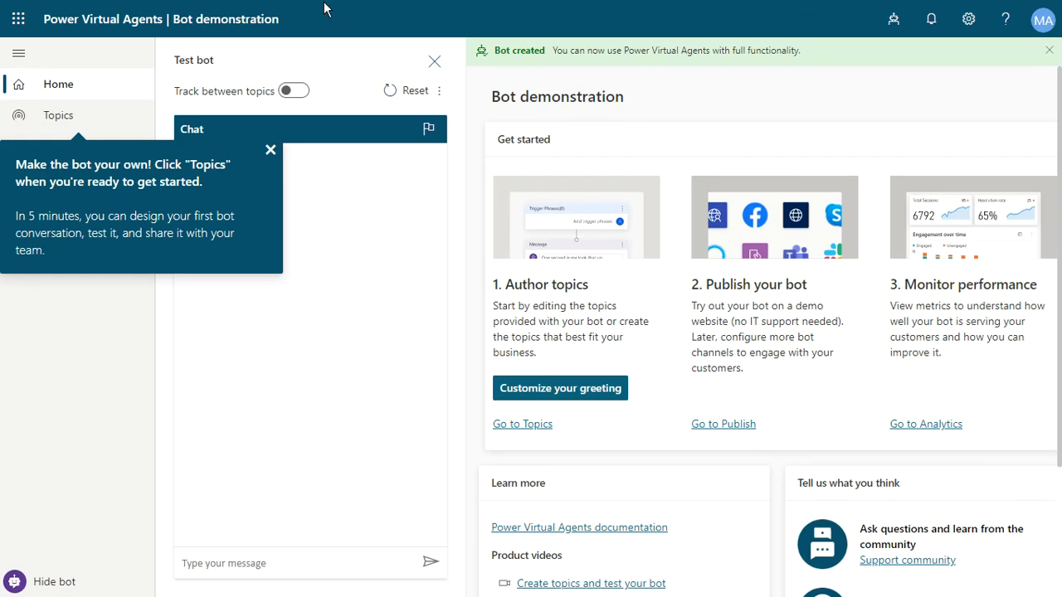
mouse_move(269, 149)
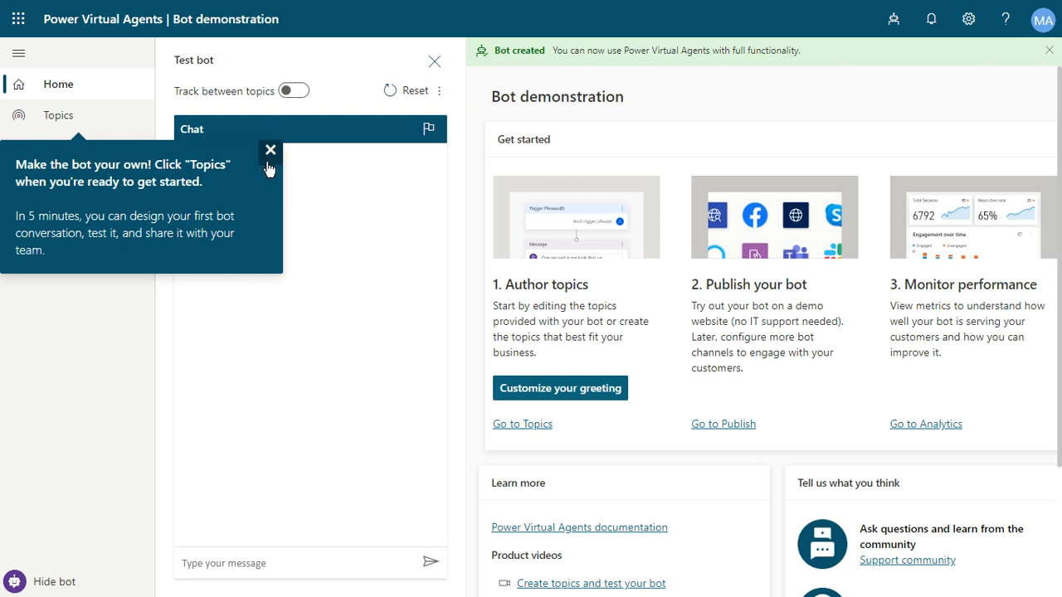
Dismiss the 'Make the bot your own!' callout on the bot's home page
left_click(269, 149)
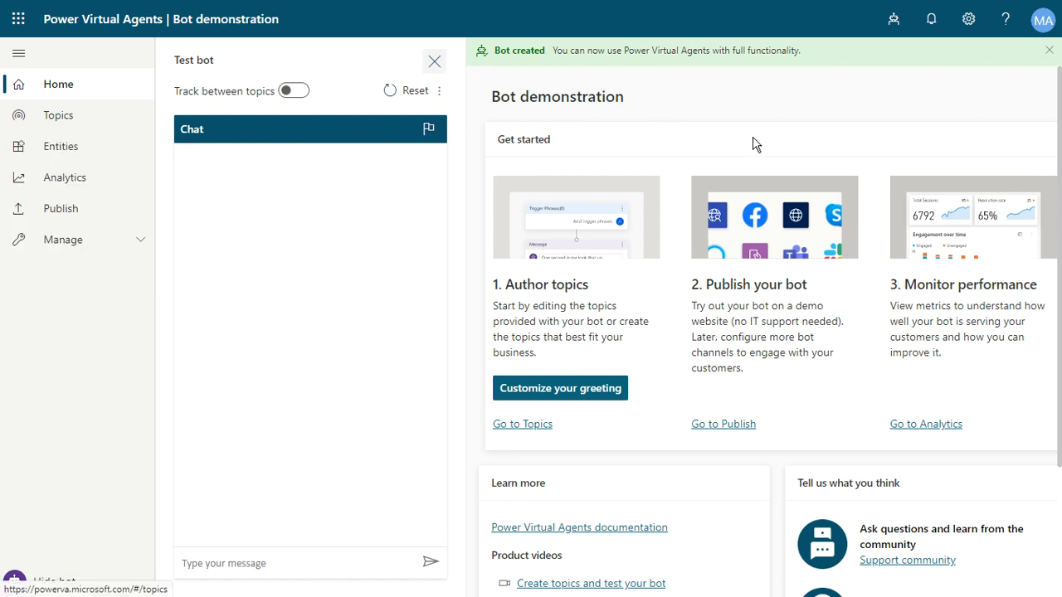
mouse_move(919, 224)
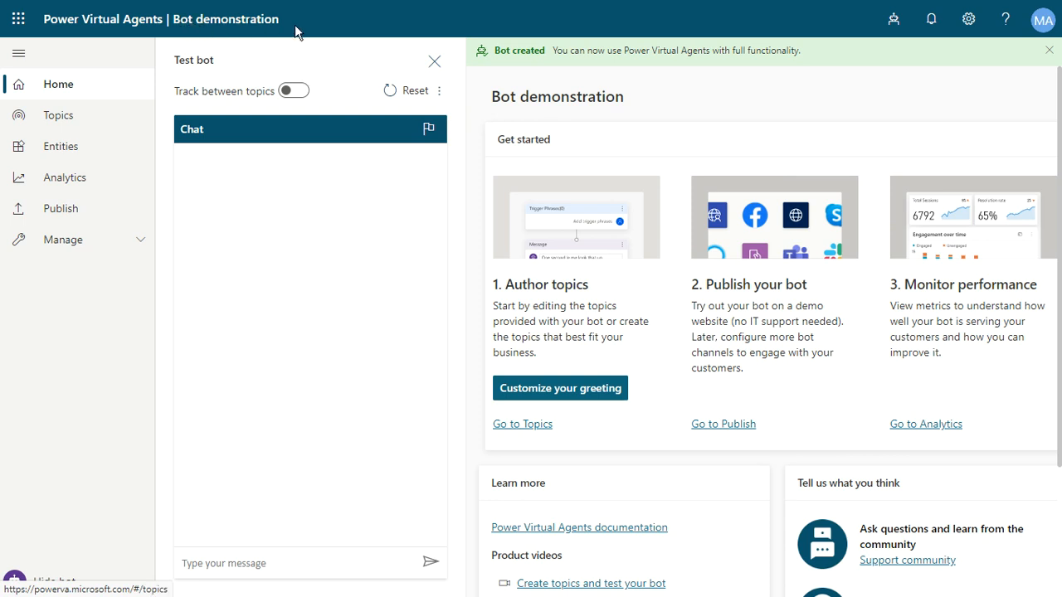
mouse_move(51, 131)
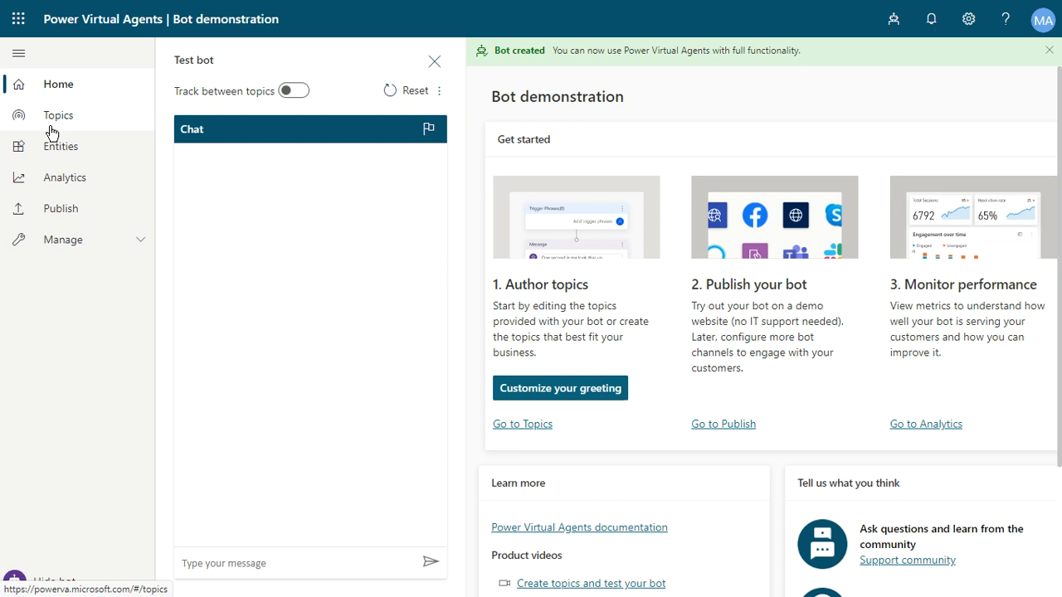
mouse_move(99, 169)
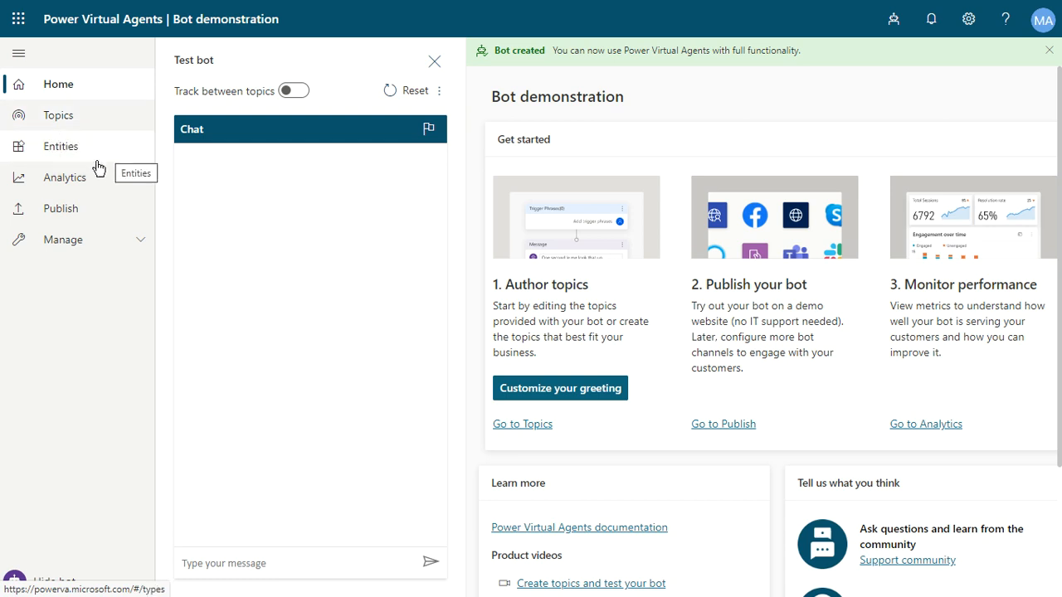
mouse_move(100, 239)
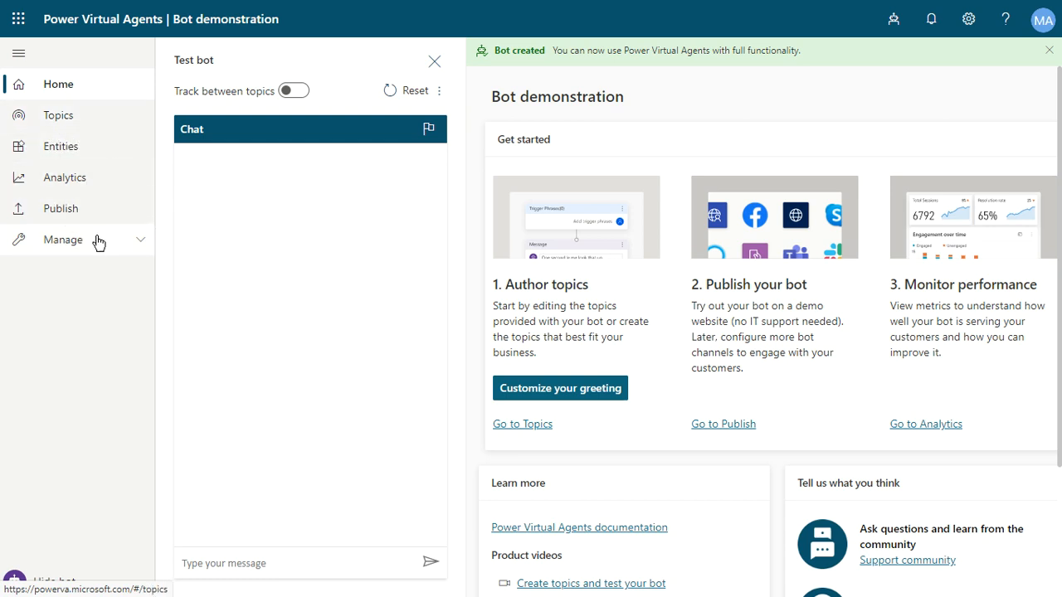
Expand the Manage group to show Channels, Authentication and Skills
left_click(63, 239)
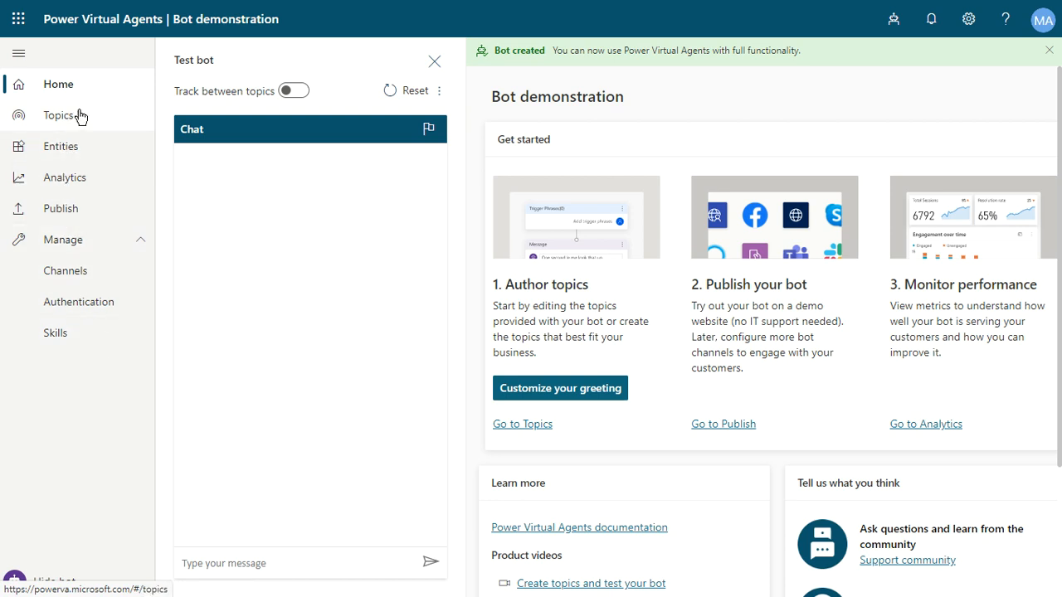
mouse_move(80, 116)
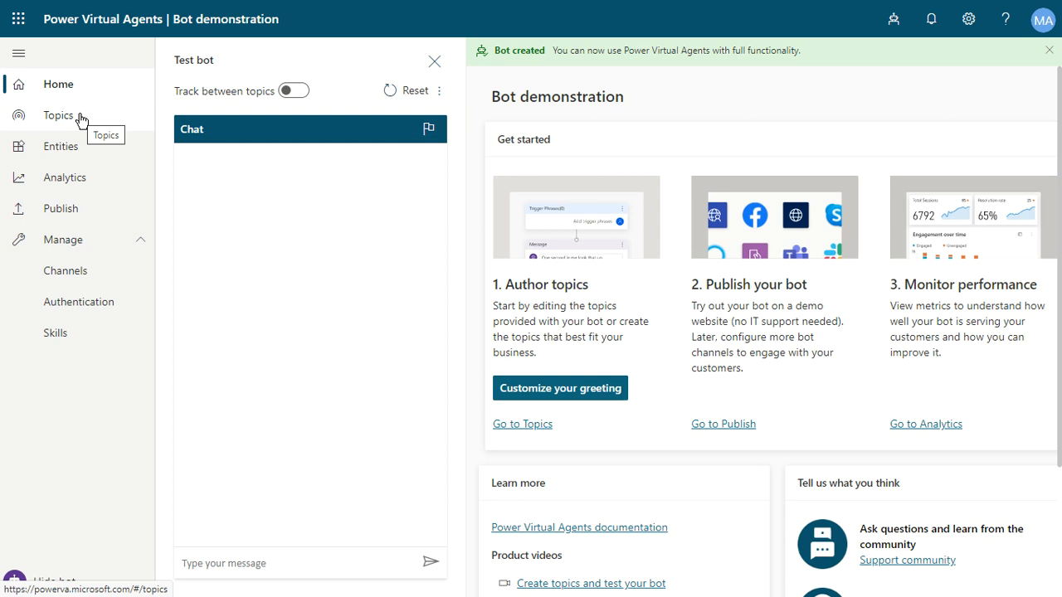
mouse_move(60, 146)
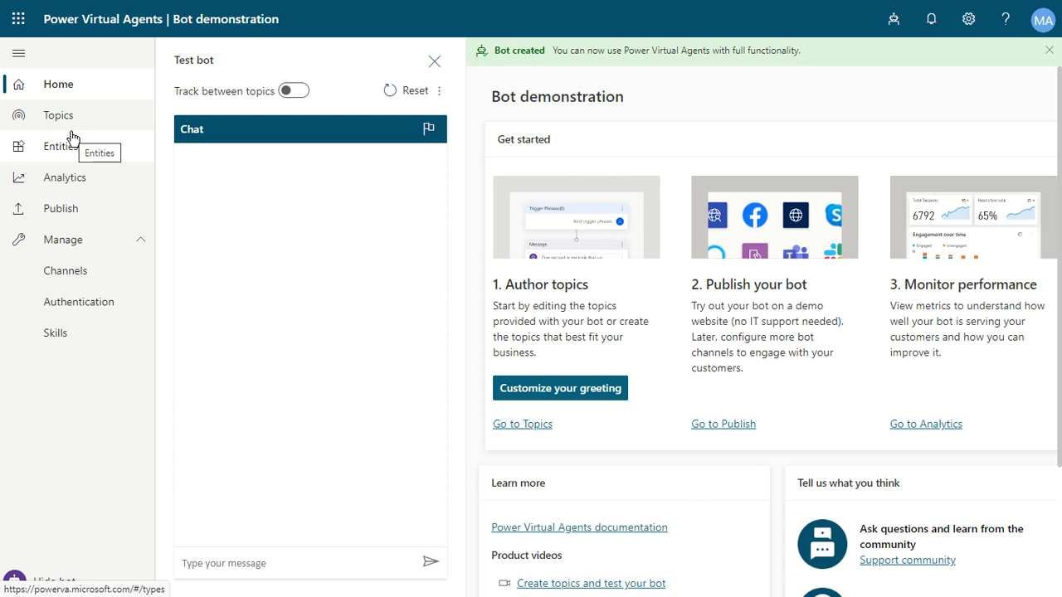
mouse_move(75, 116)
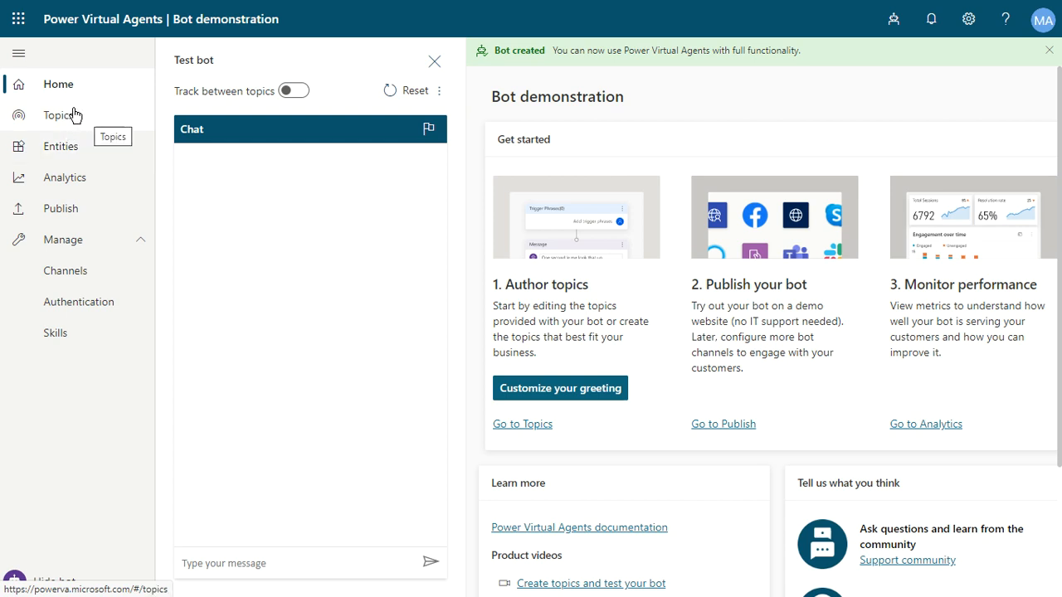
mouse_move(75, 156)
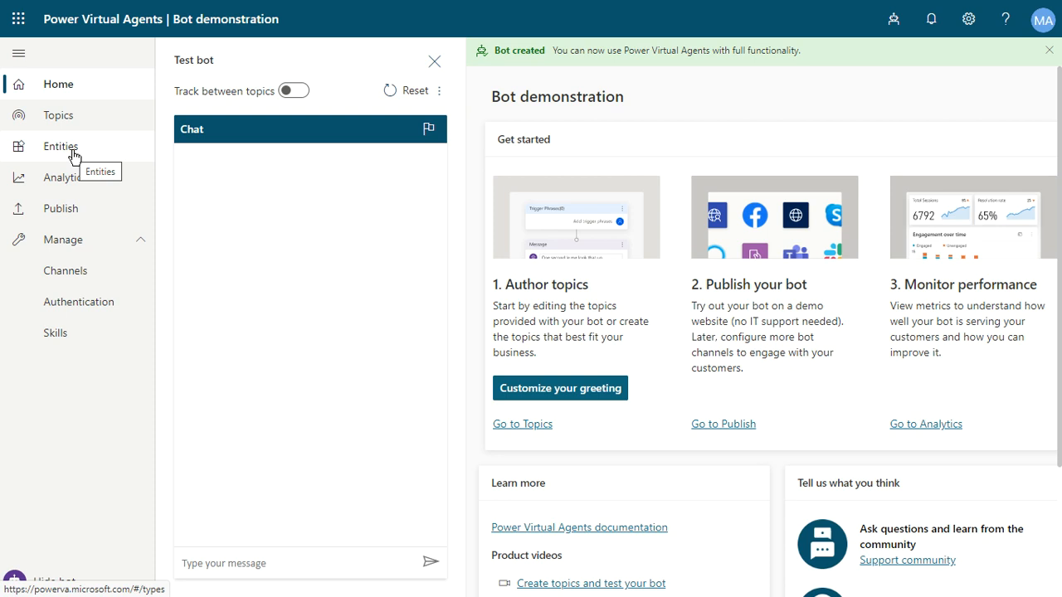
mouse_move(77, 178)
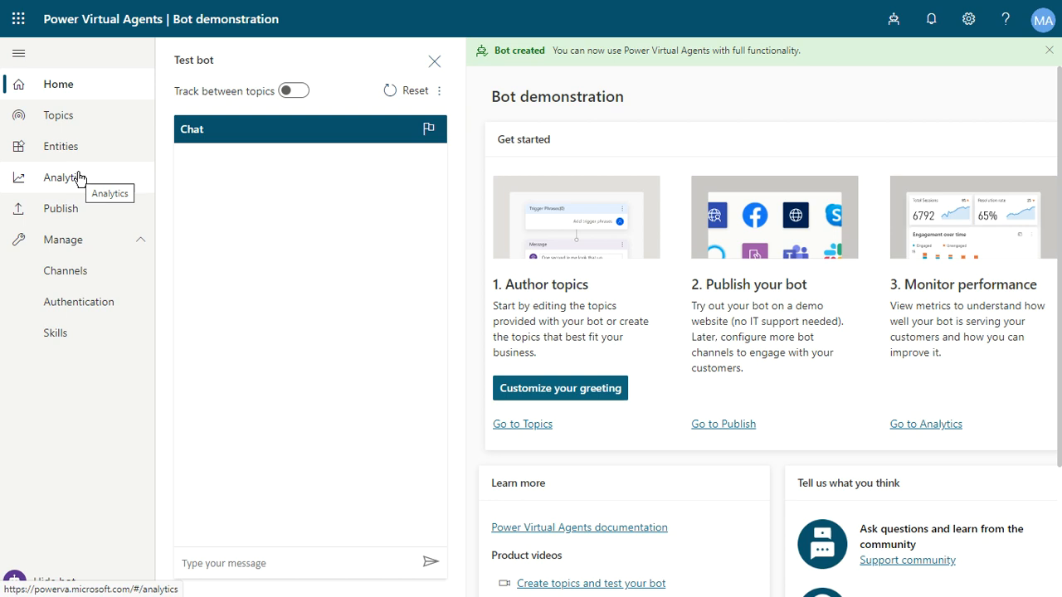
mouse_move(94, 219)
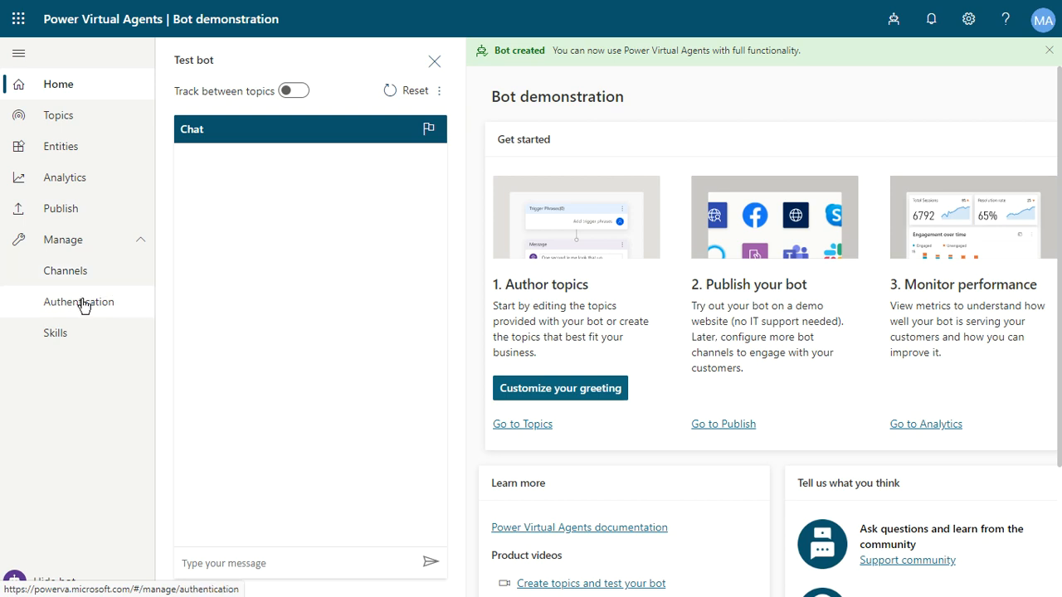
mouse_move(59, 318)
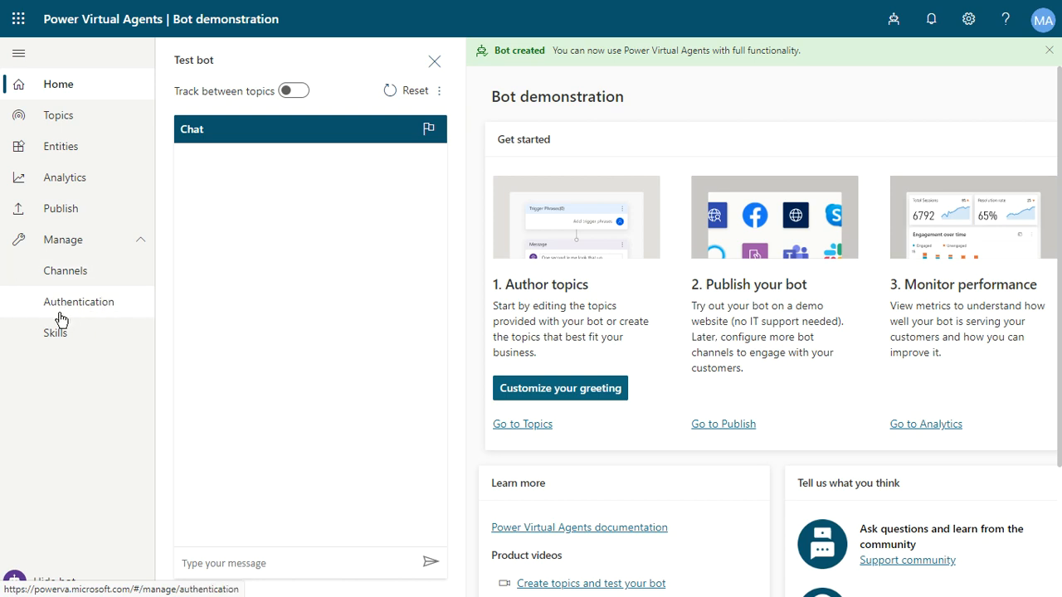
mouse_move(80, 302)
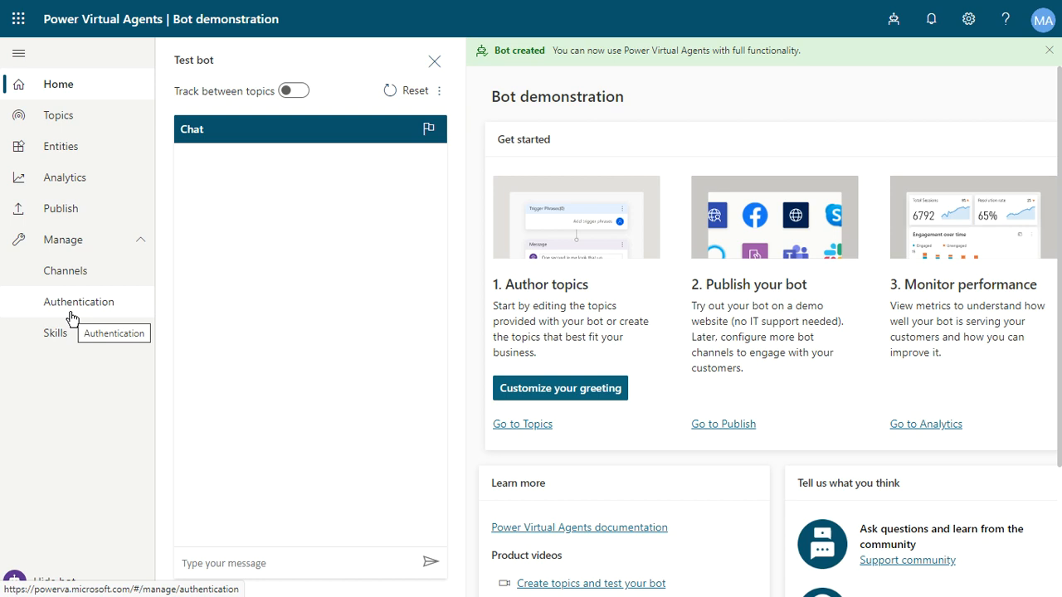
mouse_move(56, 331)
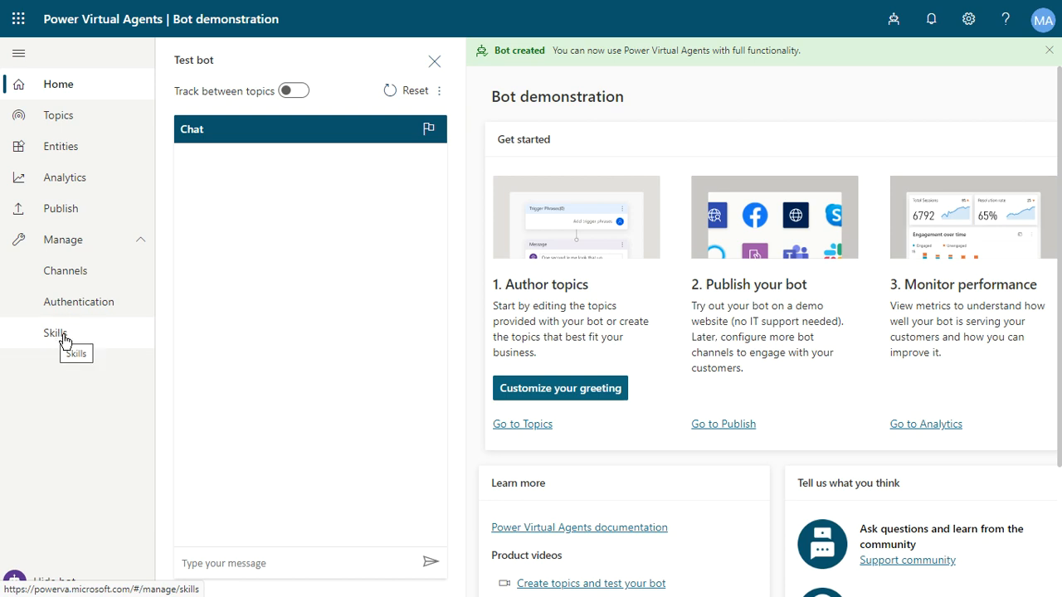
mouse_move(681, 299)
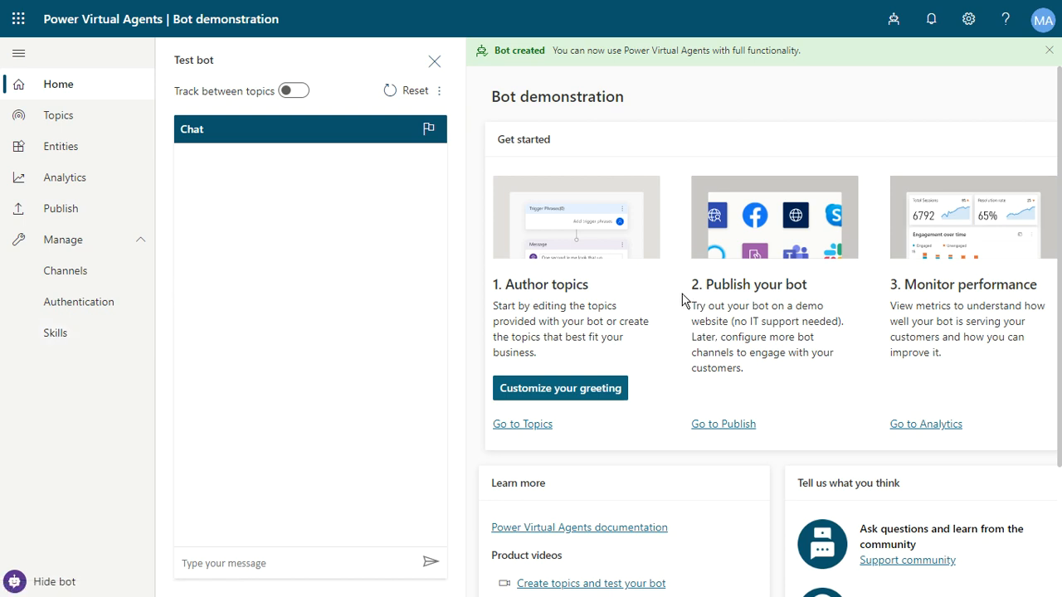
mouse_move(235, 80)
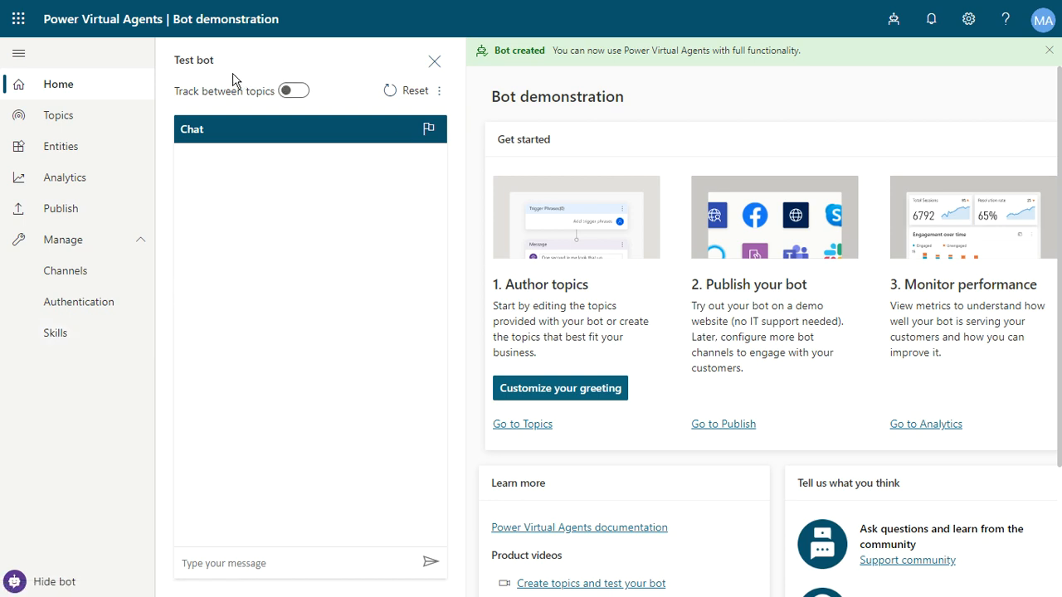
mouse_move(244, 451)
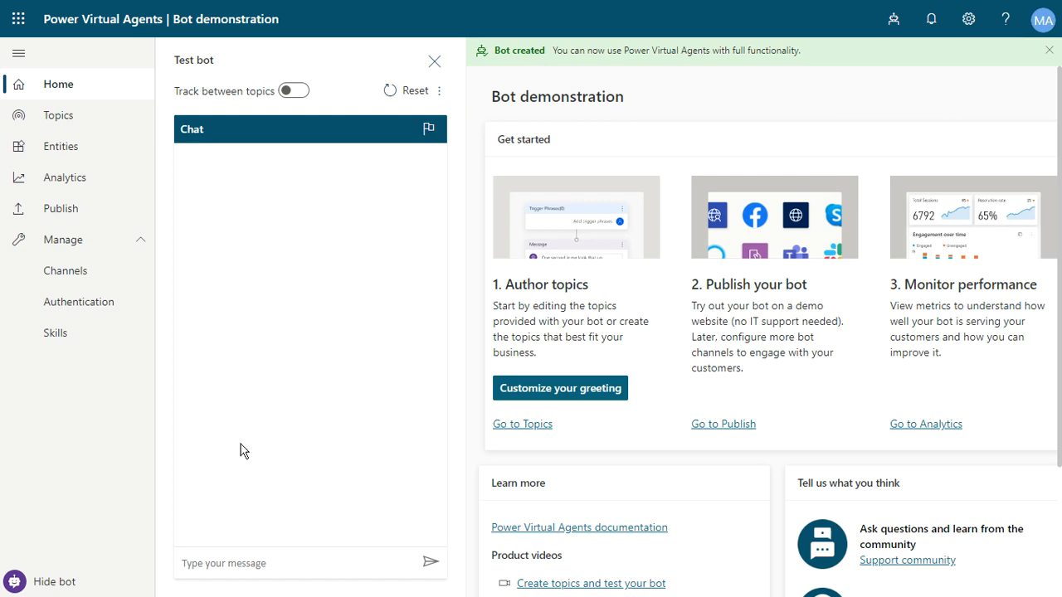
mouse_move(53, 581)
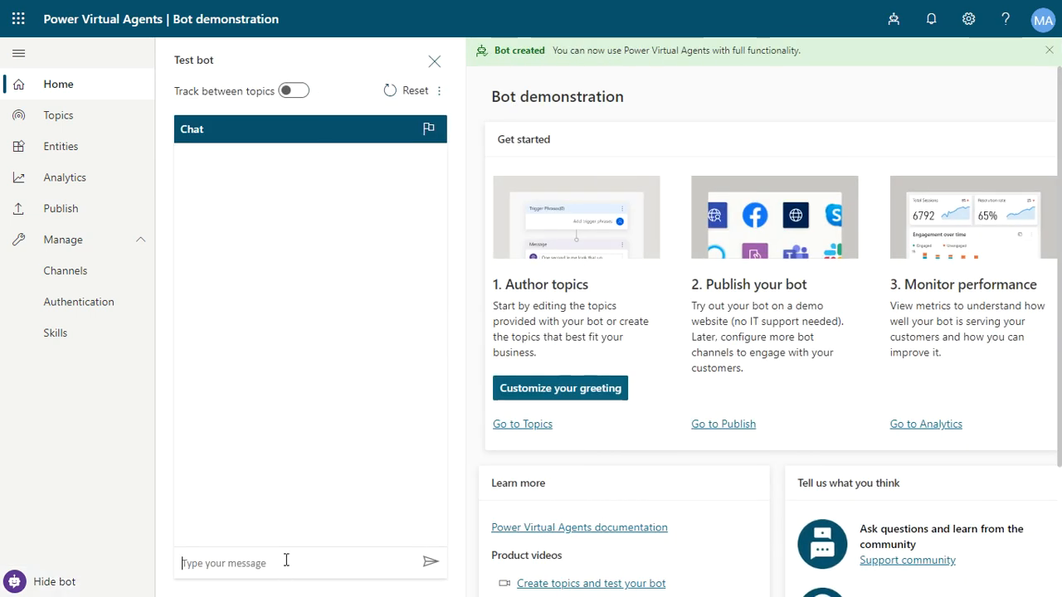
mouse_move(800, 208)
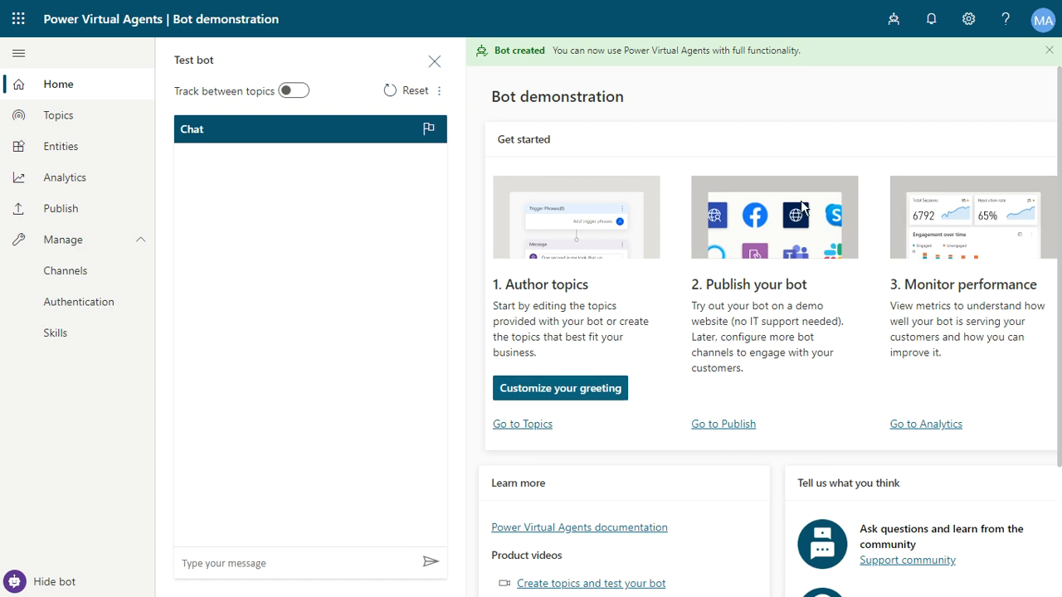
mouse_move(810, 295)
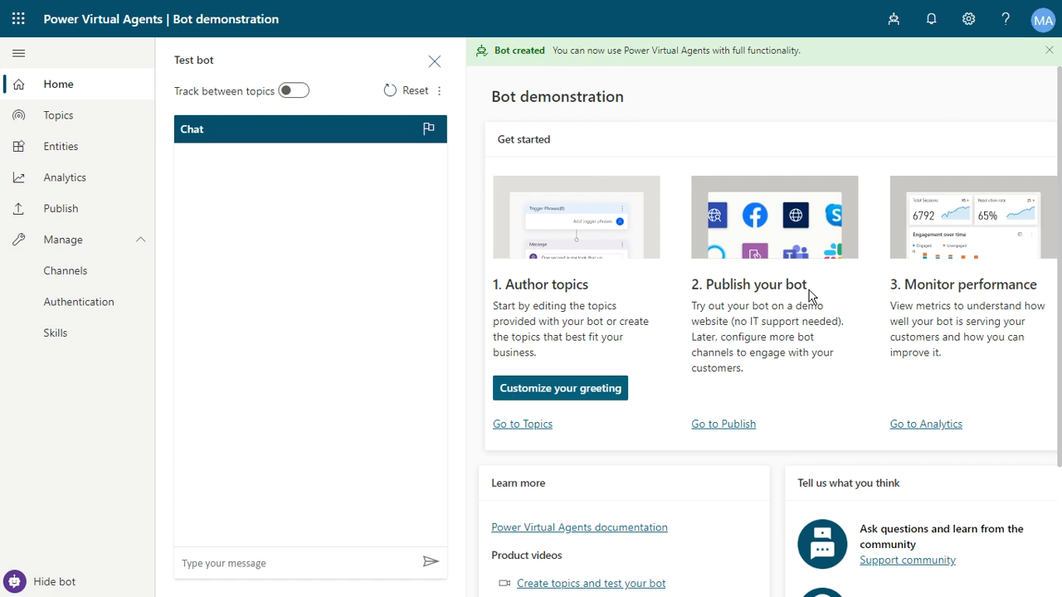
Scroll the home page down to the Learn more section with product video links
scroll("down", 3)
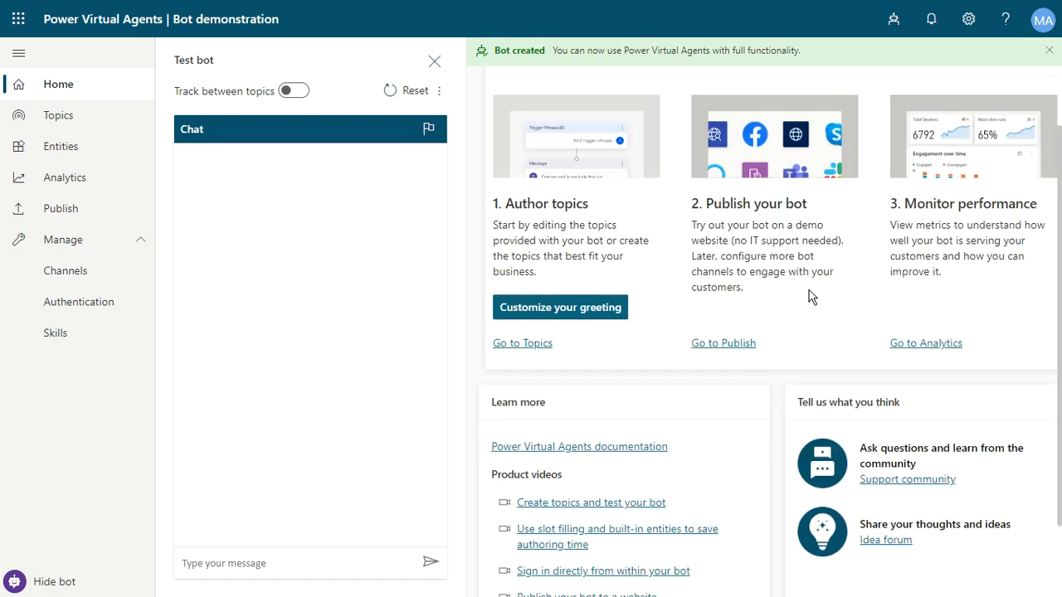
scroll("down", 3)
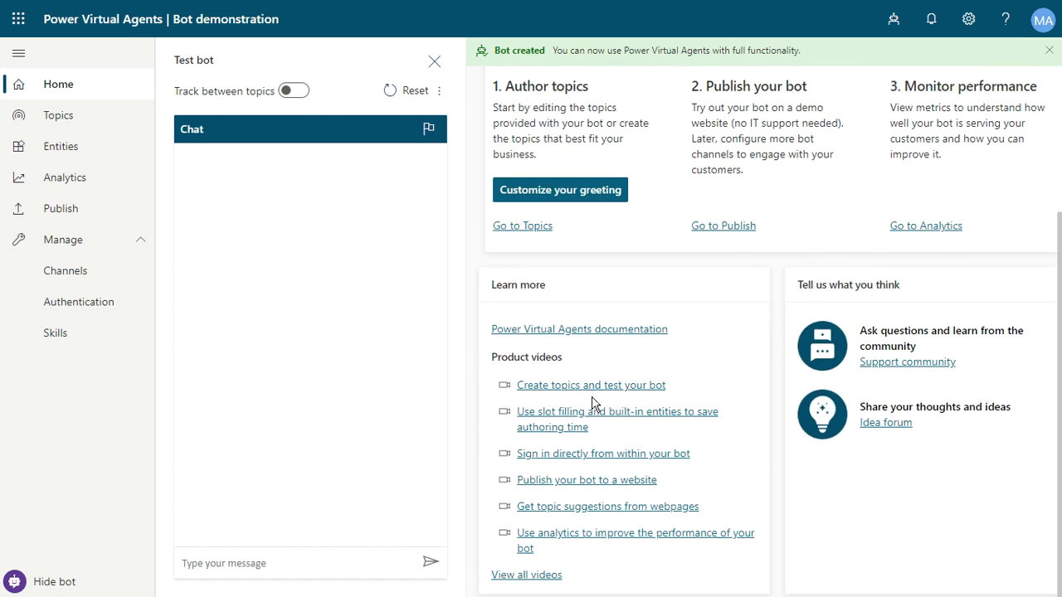
mouse_move(614, 494)
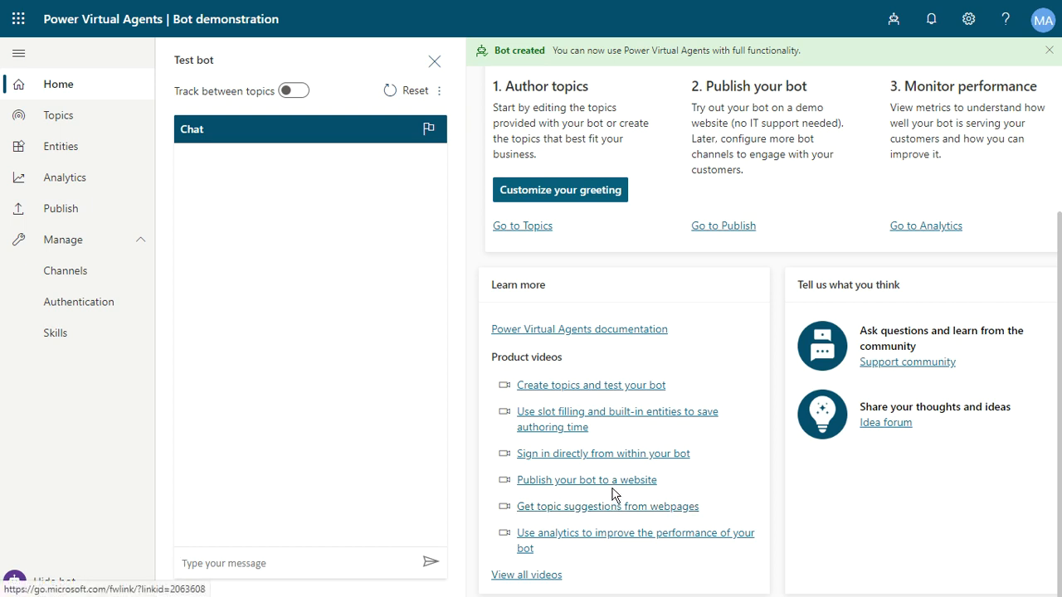
mouse_move(647, 493)
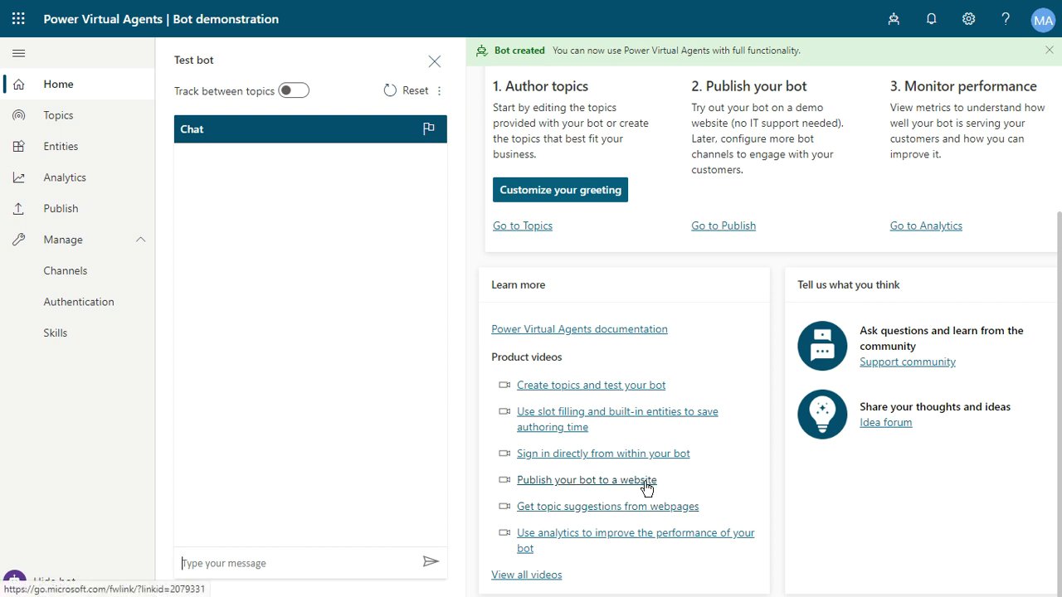
mouse_move(639, 352)
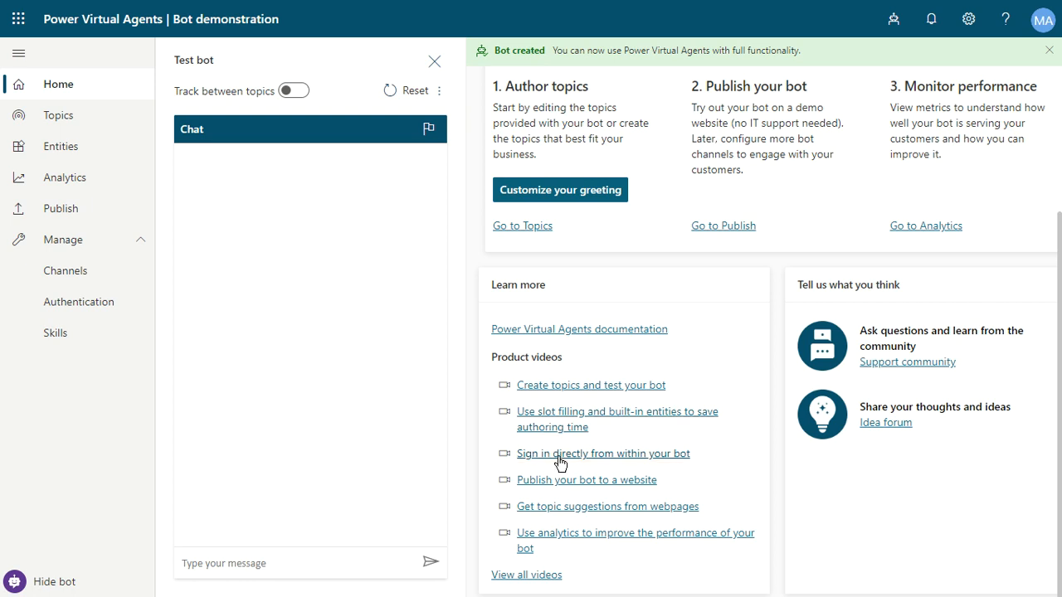
mouse_move(697, 292)
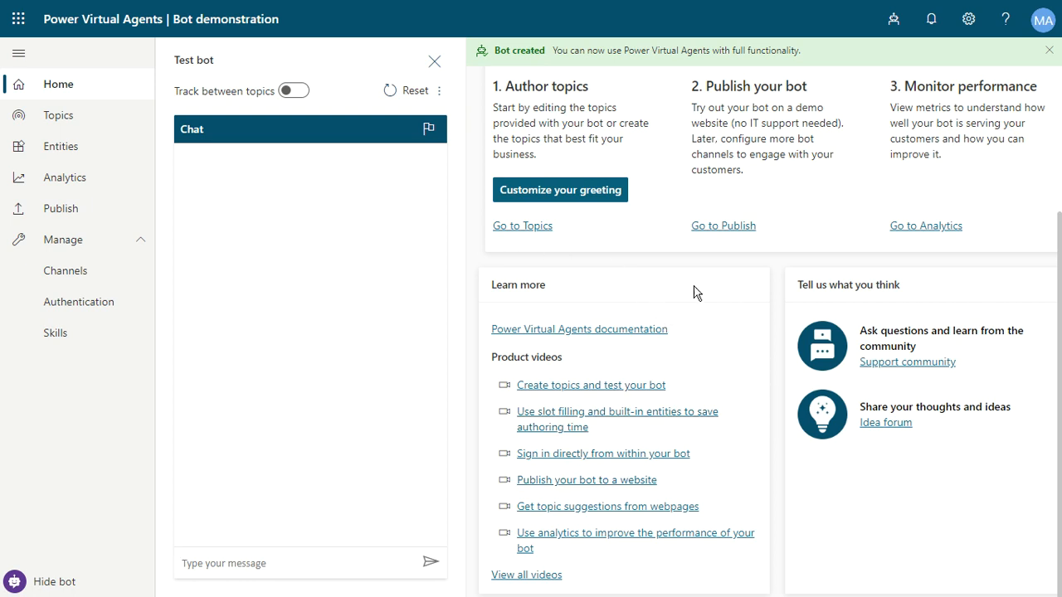
mouse_move(605, 378)
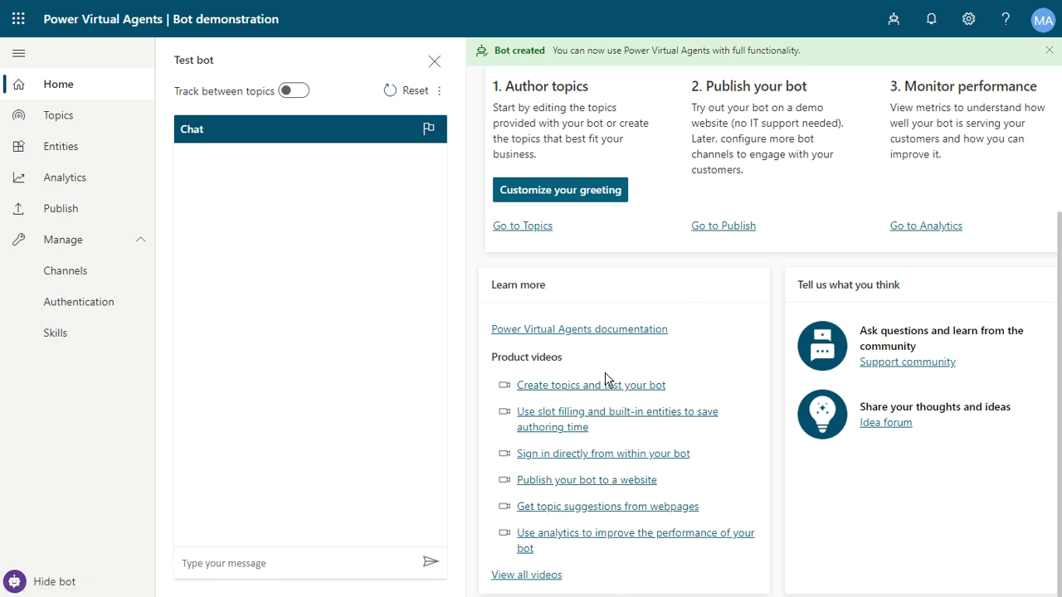